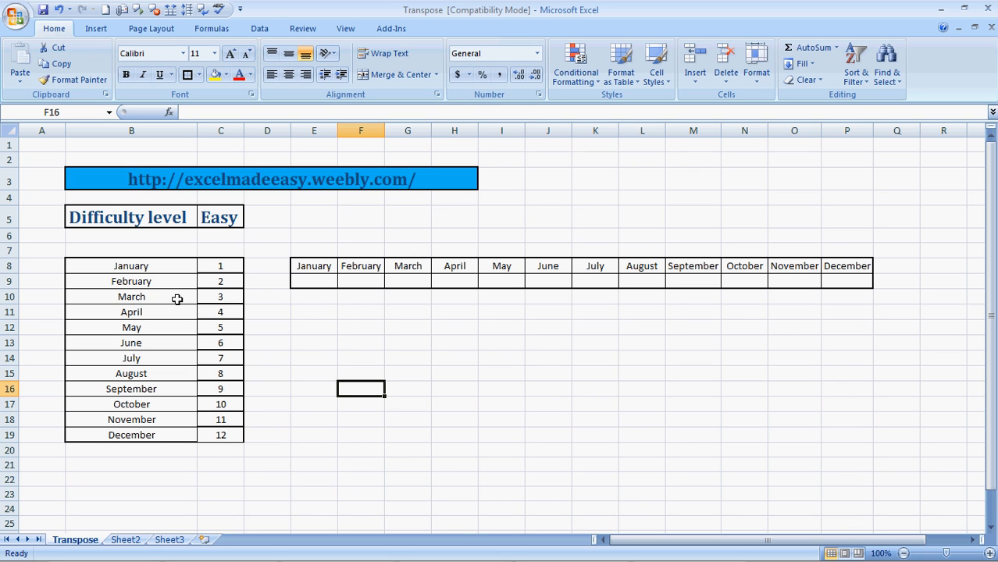
mouse_move(202, 280)
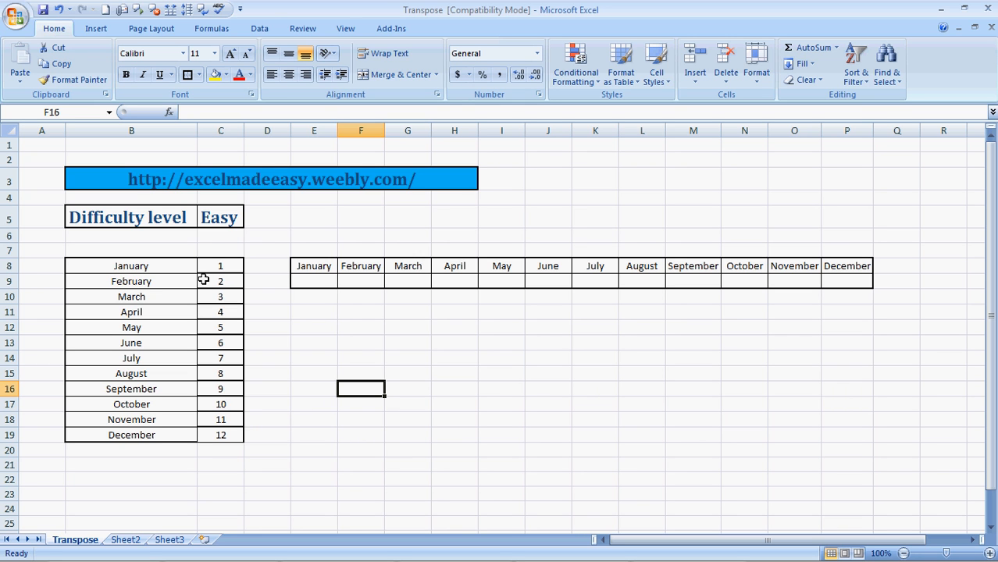
mouse_move(219, 282)
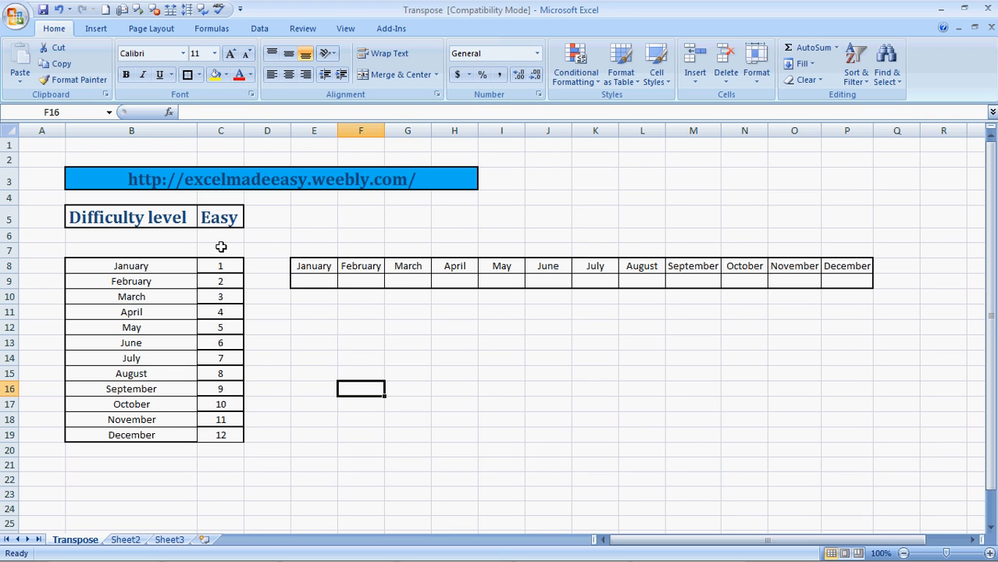
mouse_move(237, 485)
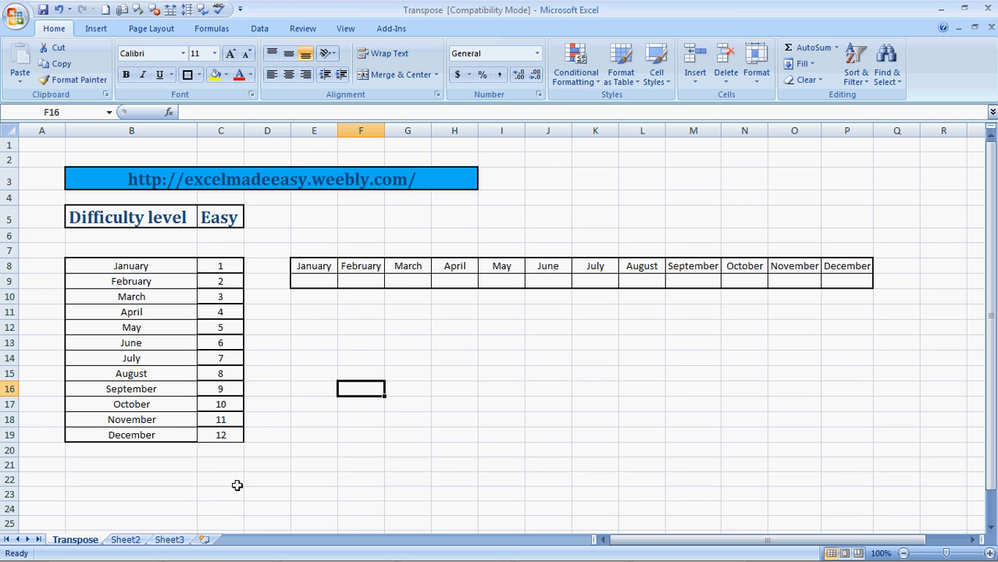
mouse_move(776, 279)
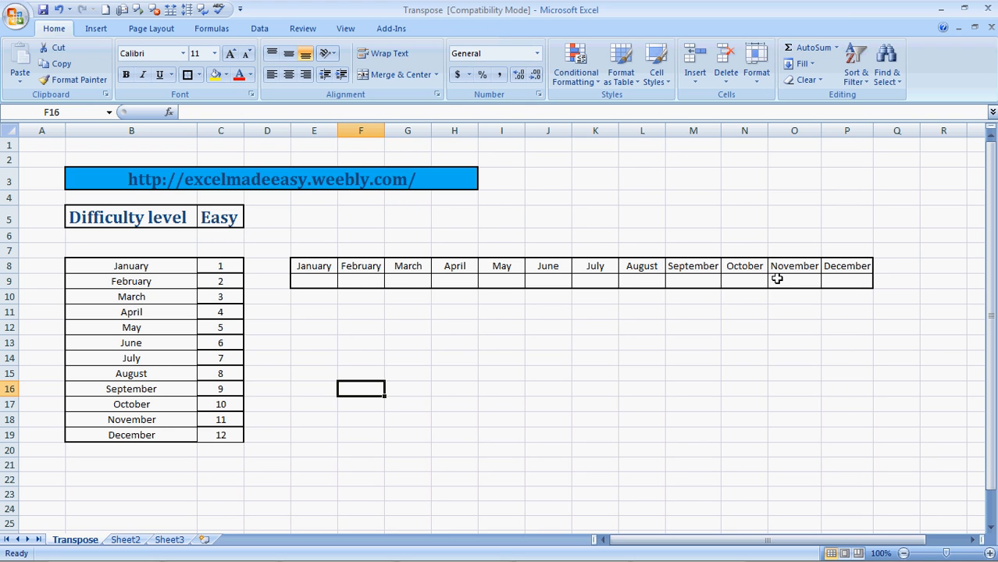
mouse_move(332, 295)
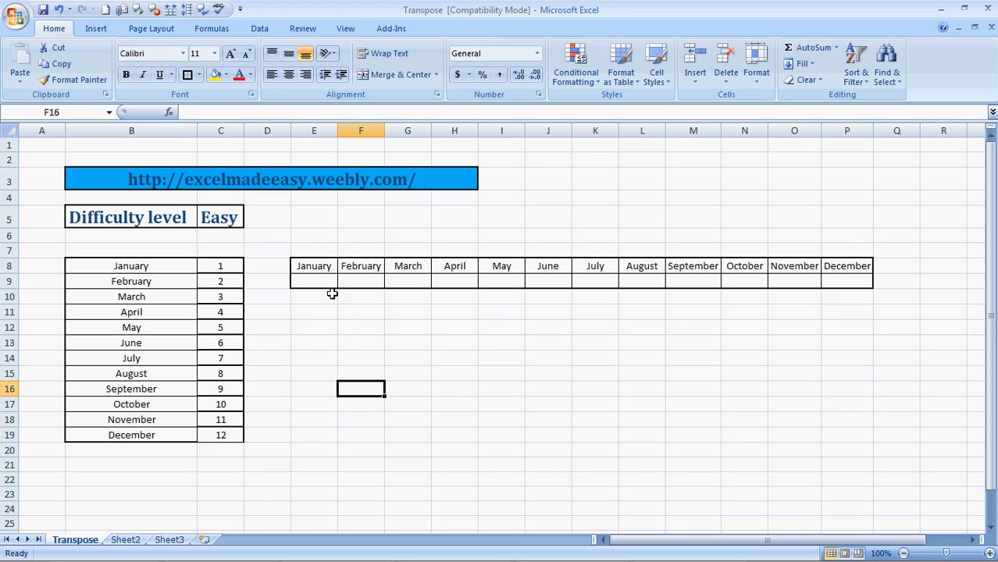
mouse_move(164, 259)
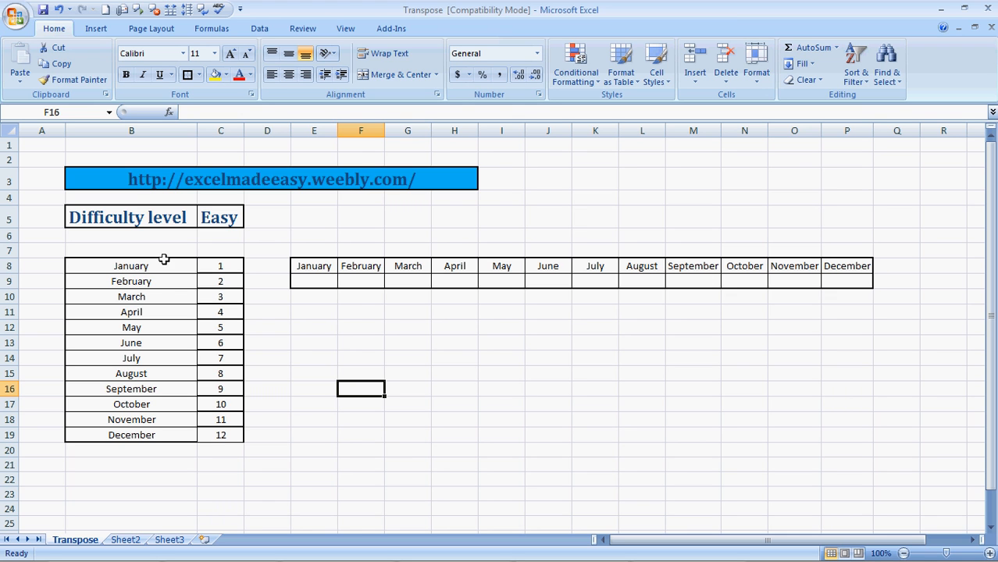
mouse_move(156, 299)
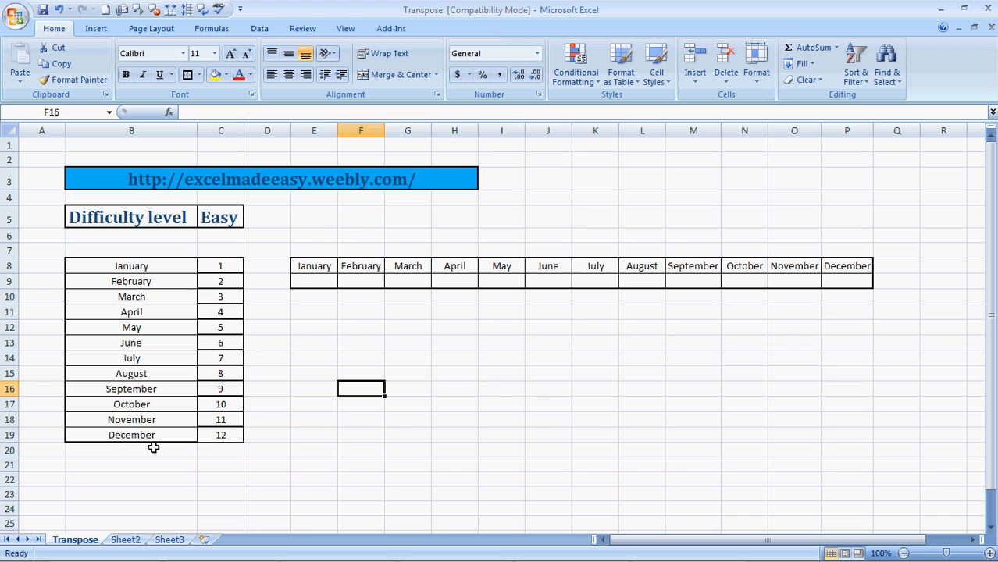
mouse_move(123, 302)
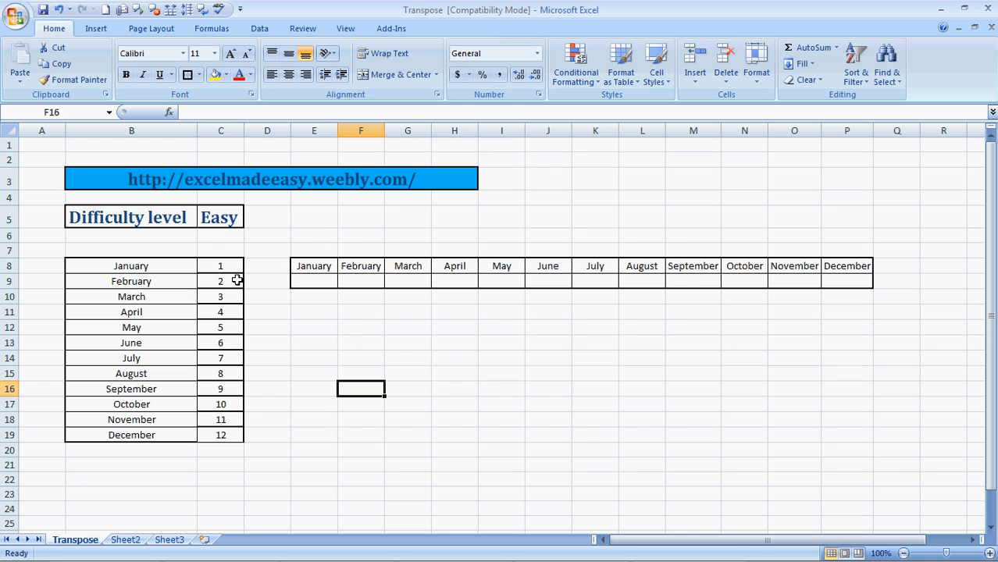
mouse_move(231, 439)
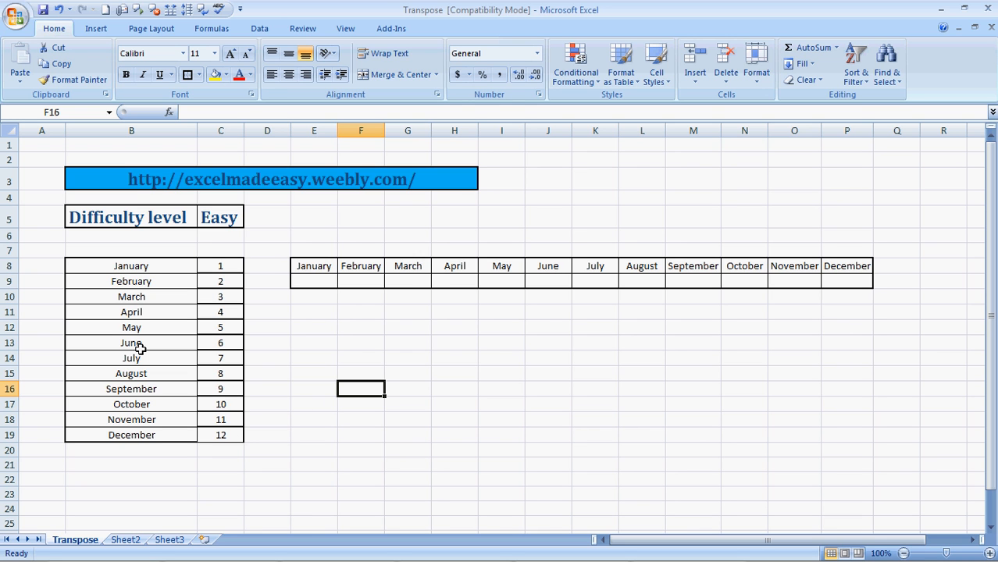
mouse_move(240, 250)
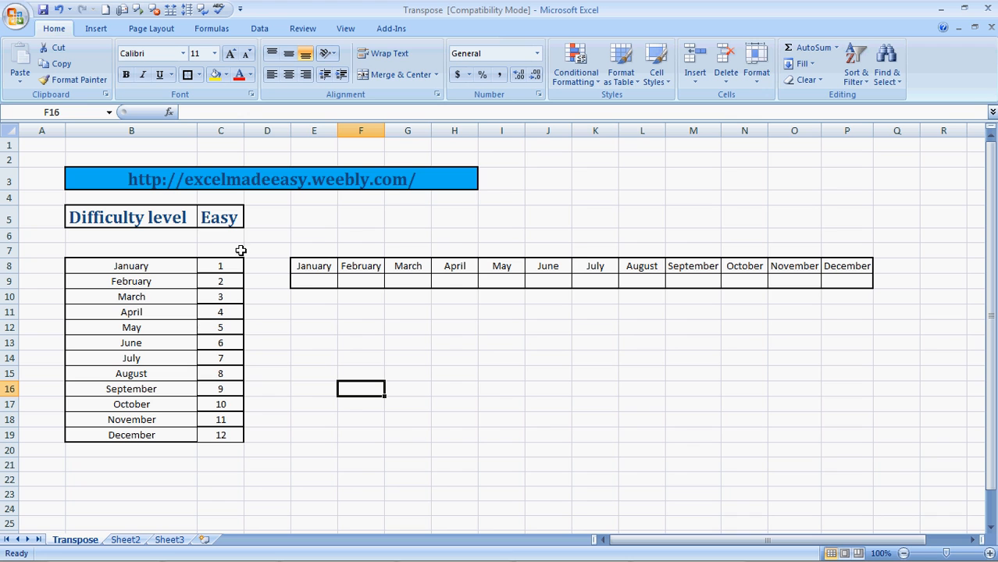
mouse_move(277, 336)
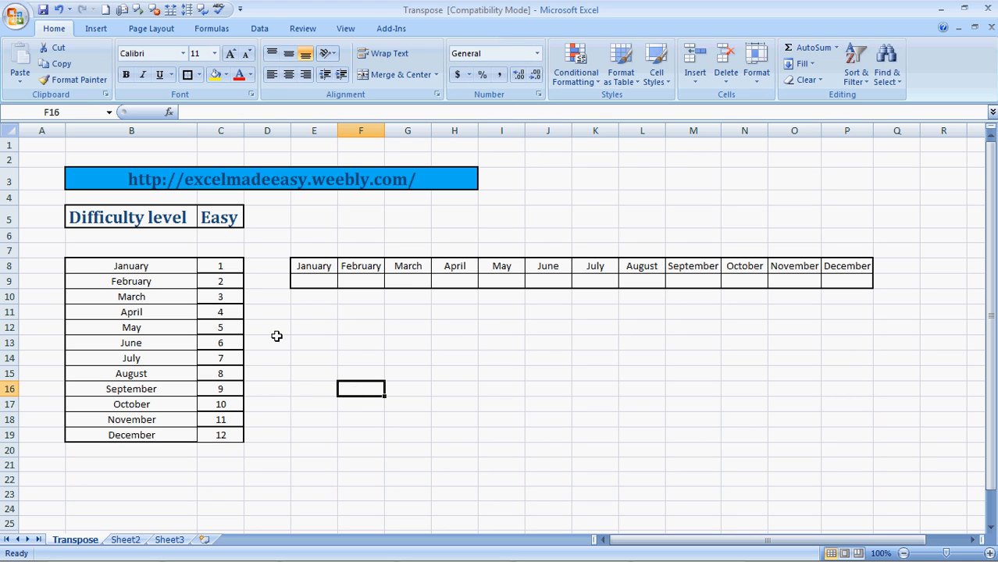
mouse_move(311, 299)
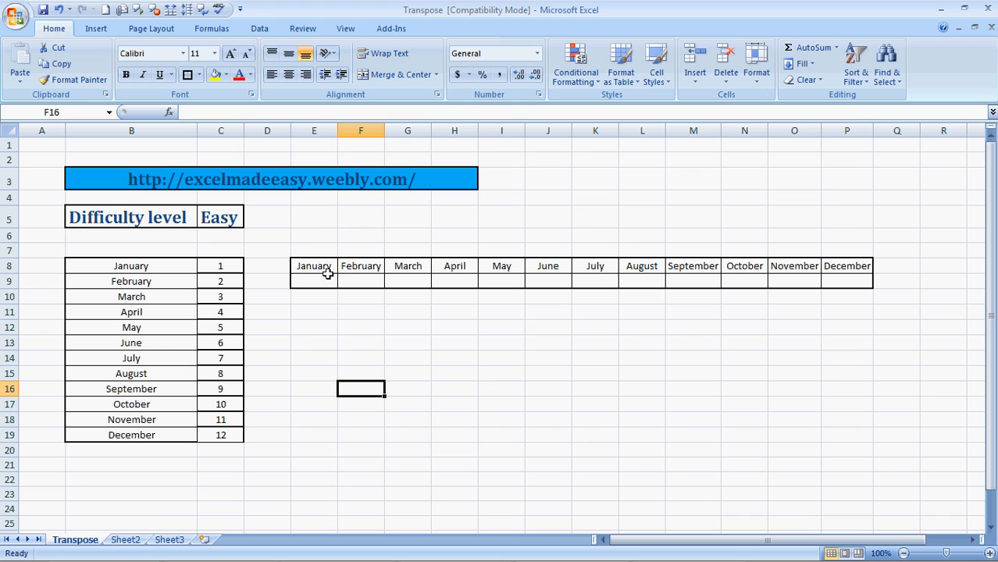
mouse_move(885, 269)
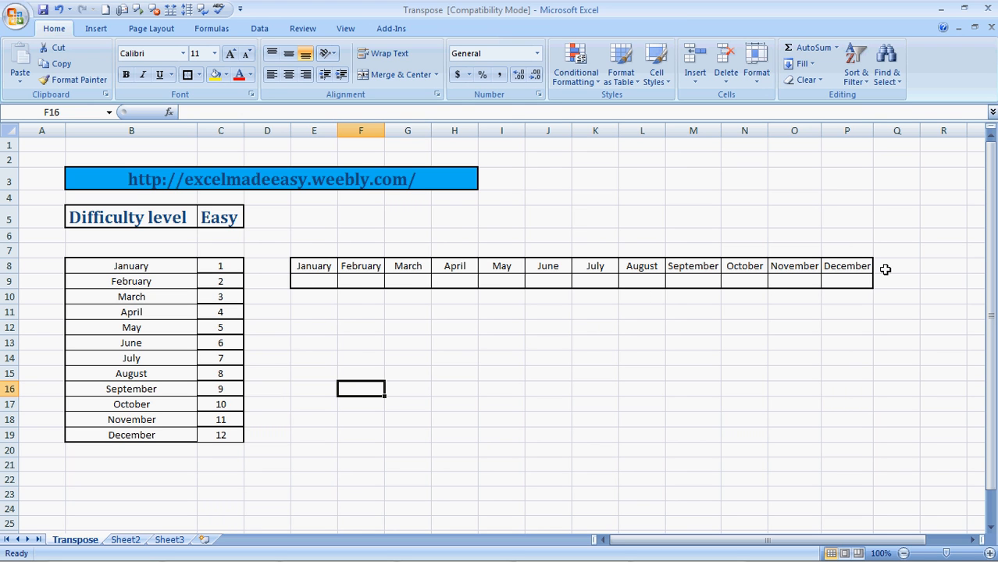
mouse_move(237, 272)
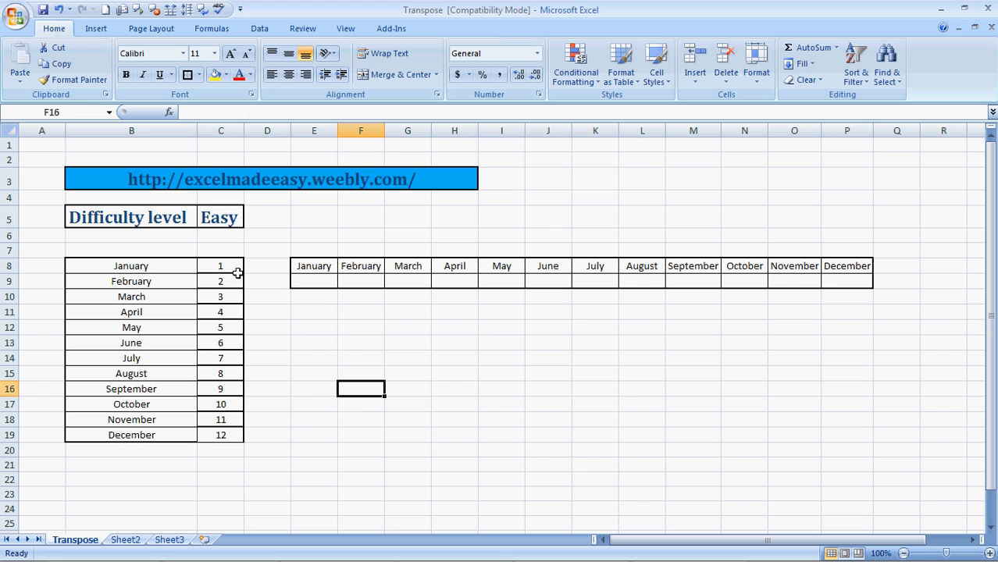
Step: Copy the numbers 1 to 12 in C8:C19 via the right-click menu
left_click(220, 266)
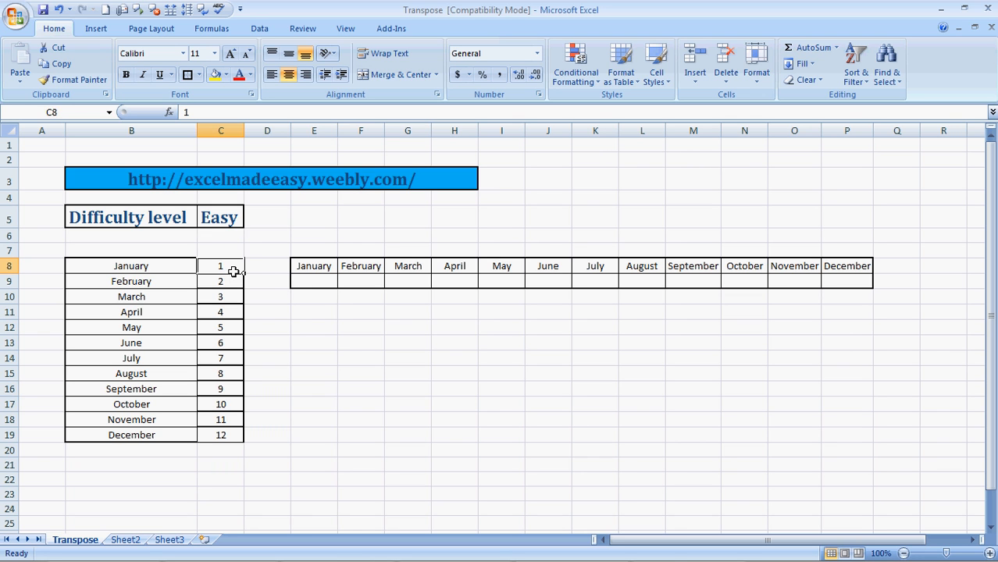
left_click_drag(220, 266, 221, 403)
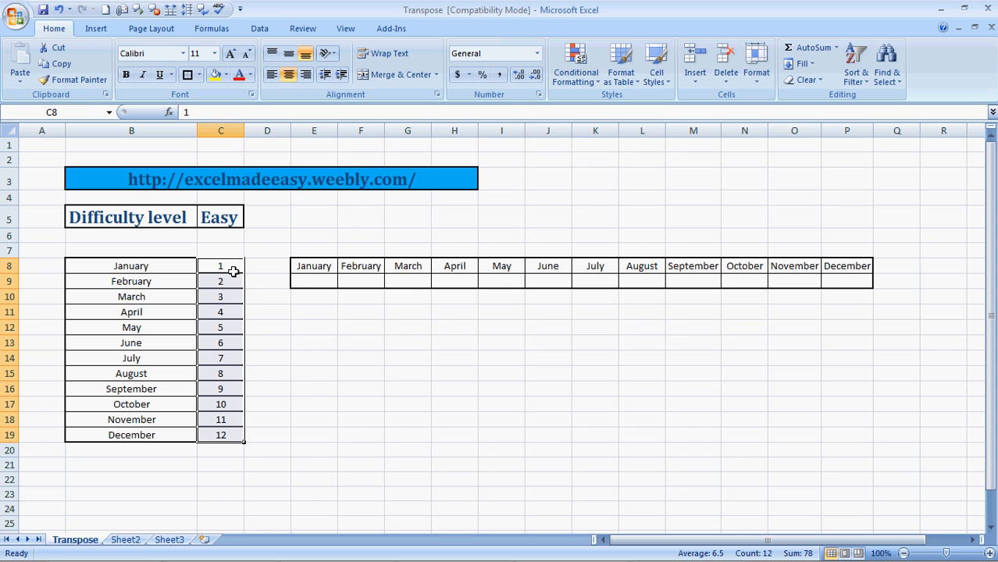
right_click(220, 265)
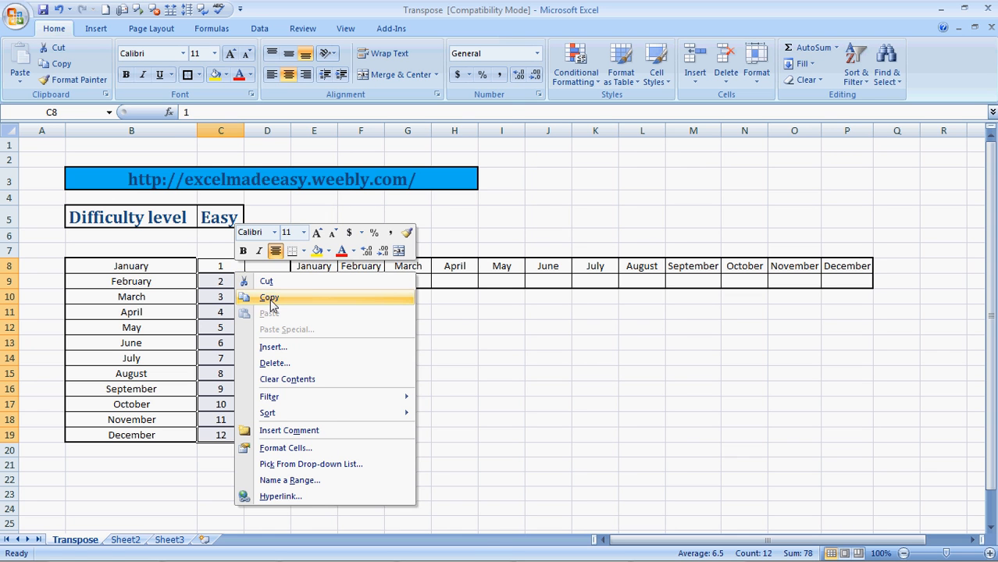
left_click(269, 298)
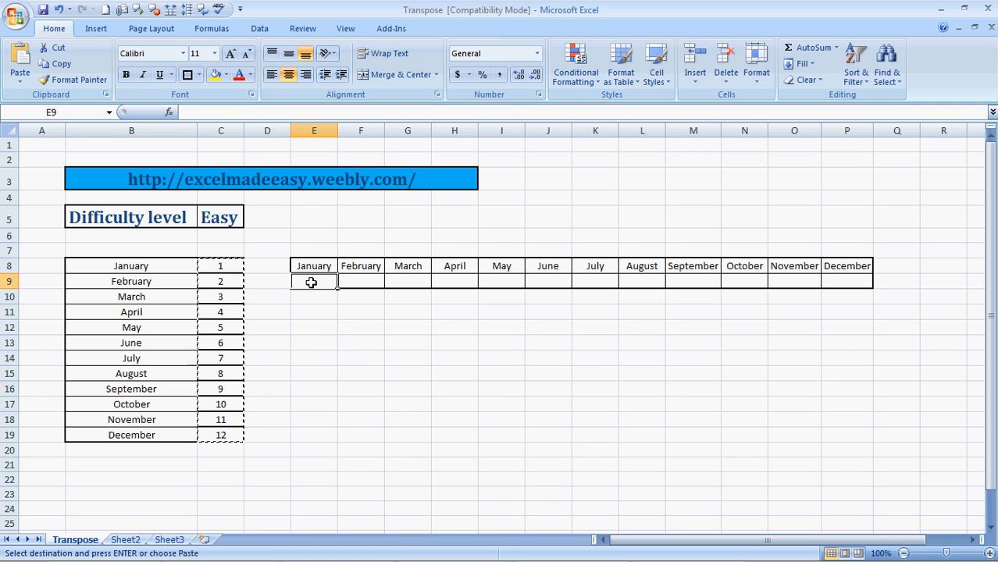
Step: Paste the copied numbers transposed across row 9 beneath the month headers
right_click(311, 282)
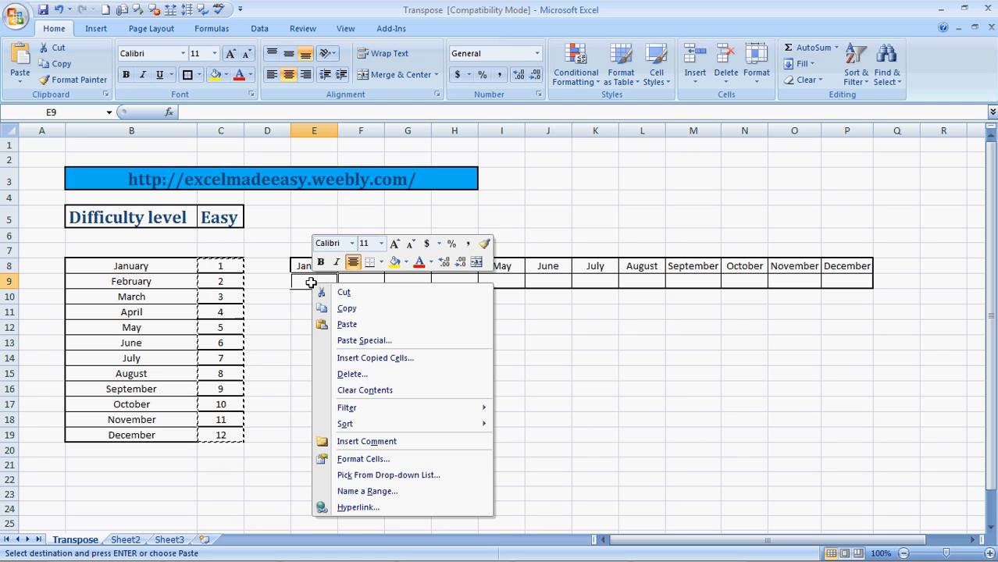
left_click(364, 339)
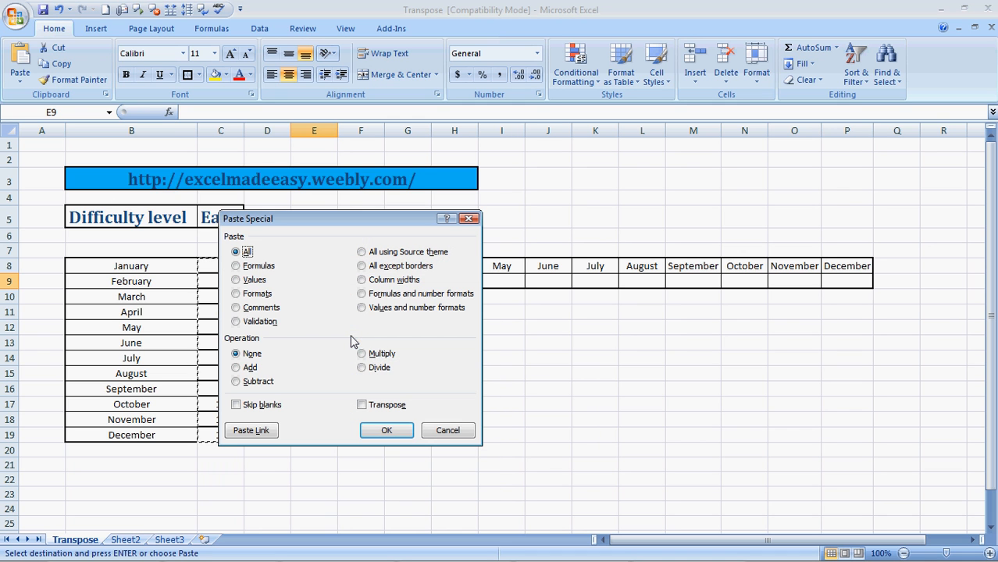
left_click(362, 404)
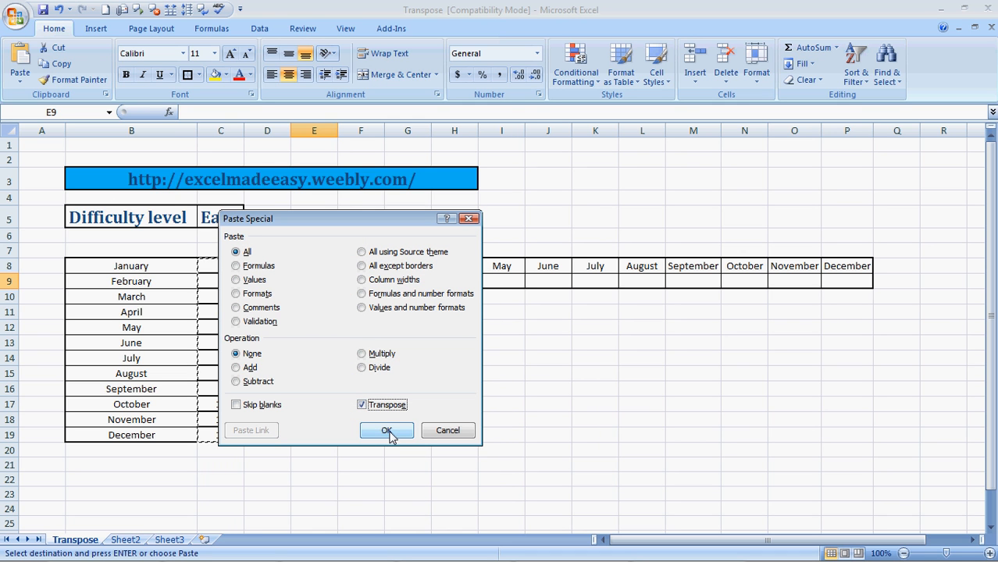
left_click(386, 430)
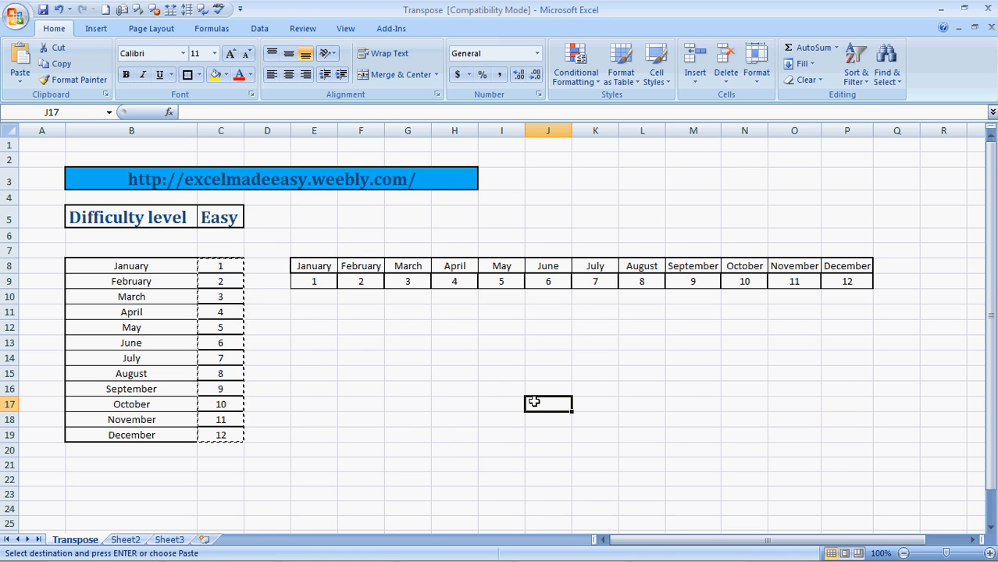
left_click(314, 404)
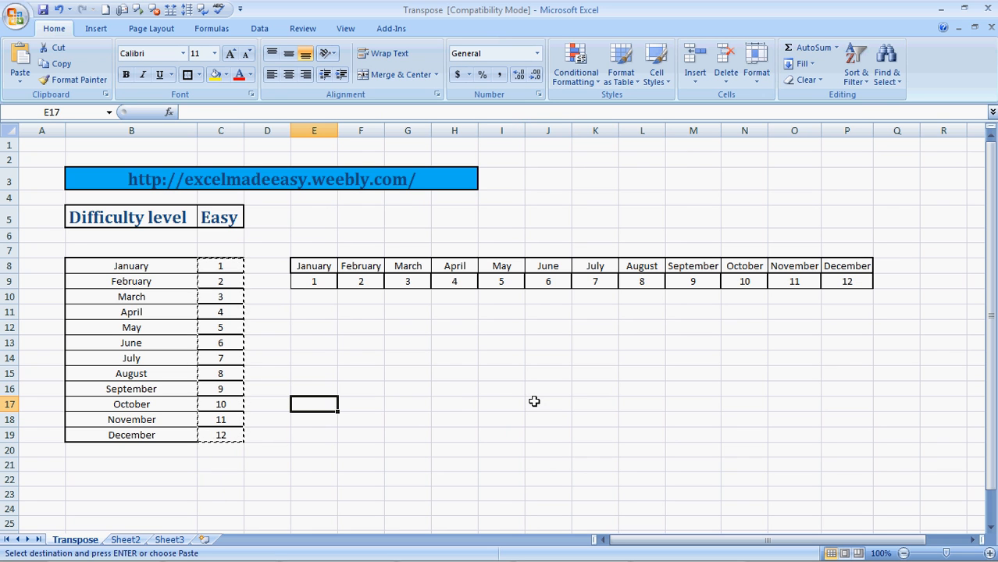
left_click(359, 388)
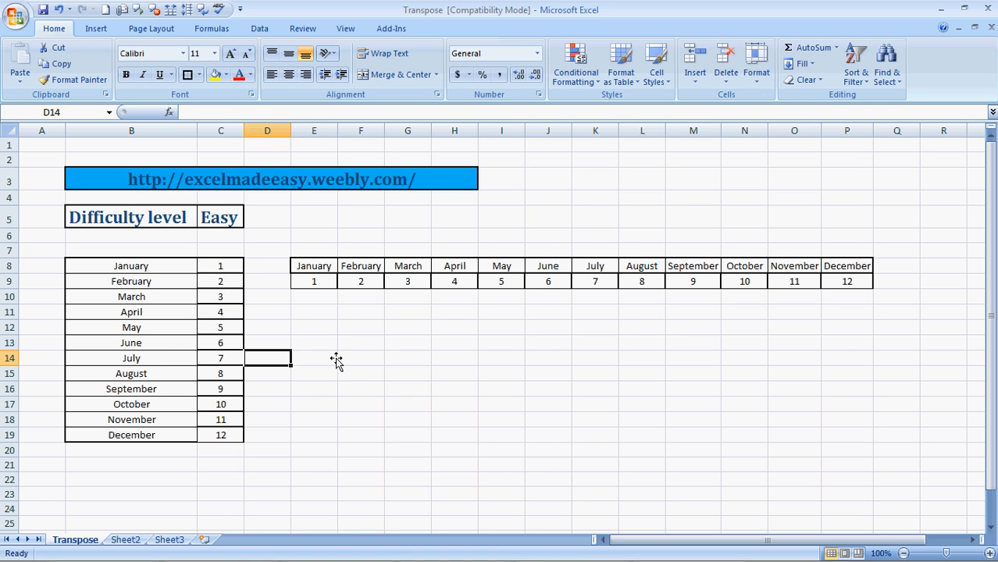
Step: Copy the month-and-number table B8:C19 and bring up paste options on E13
left_click(131, 266)
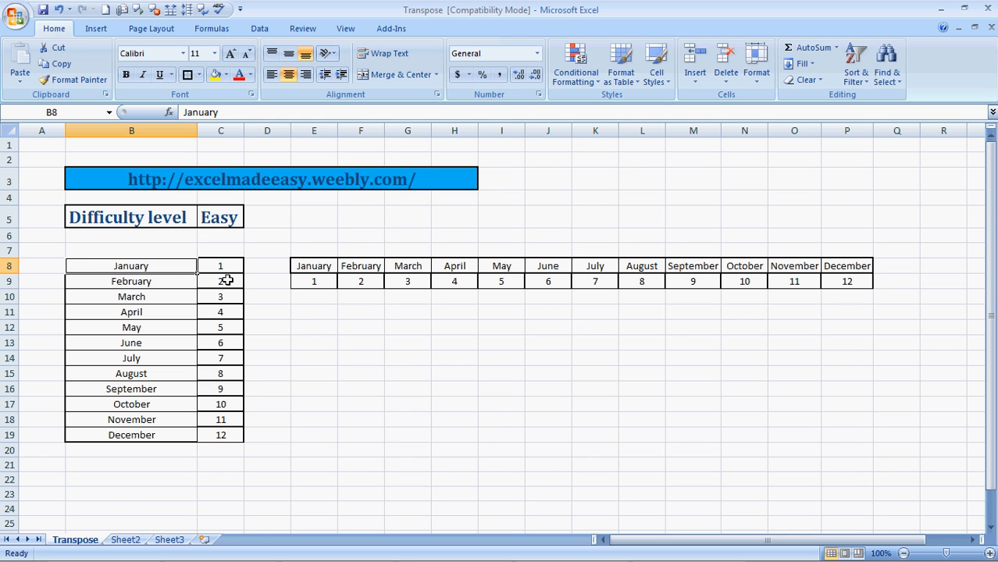
left_click_drag(132, 266, 220, 266)
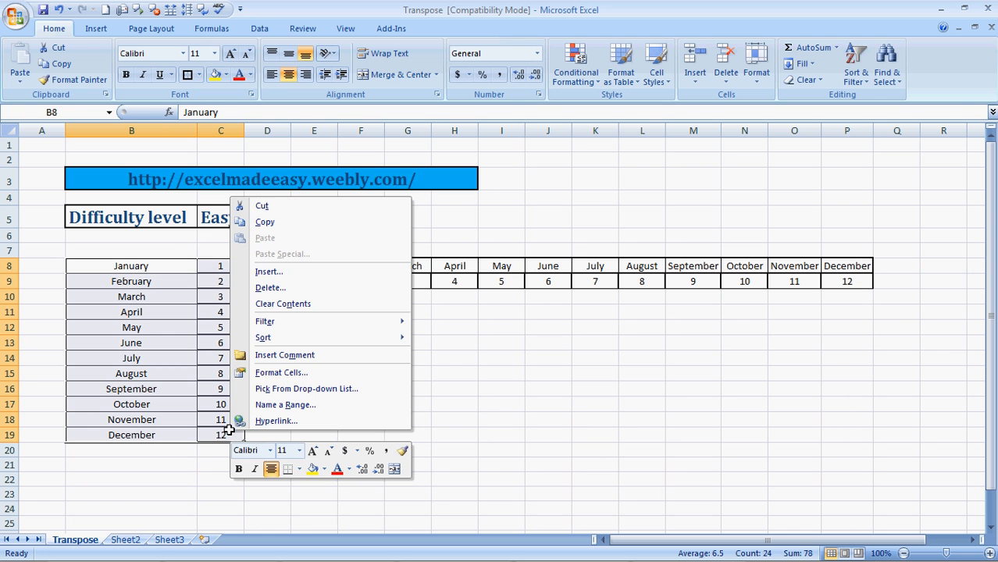
mouse_move(264, 223)
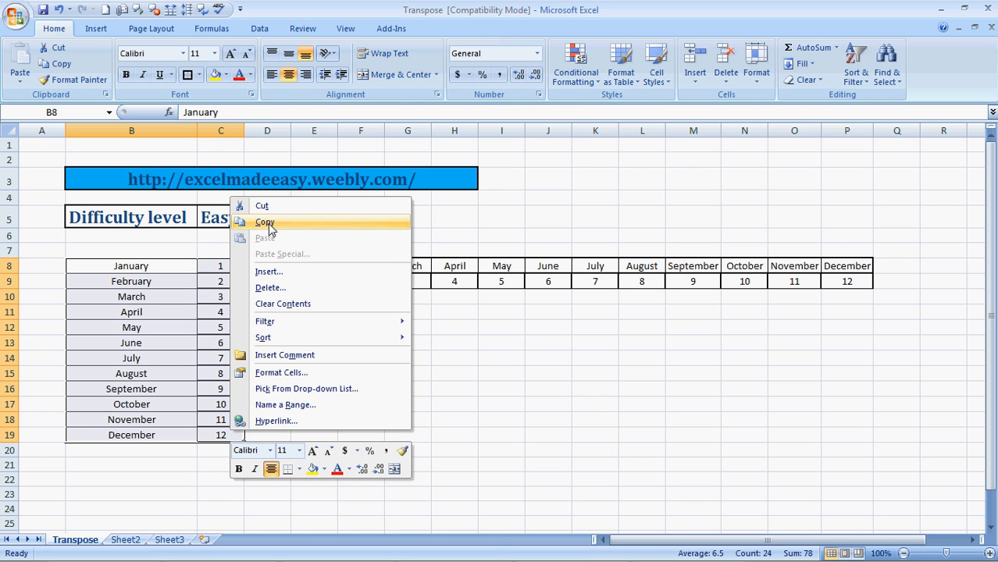
left_click(265, 222)
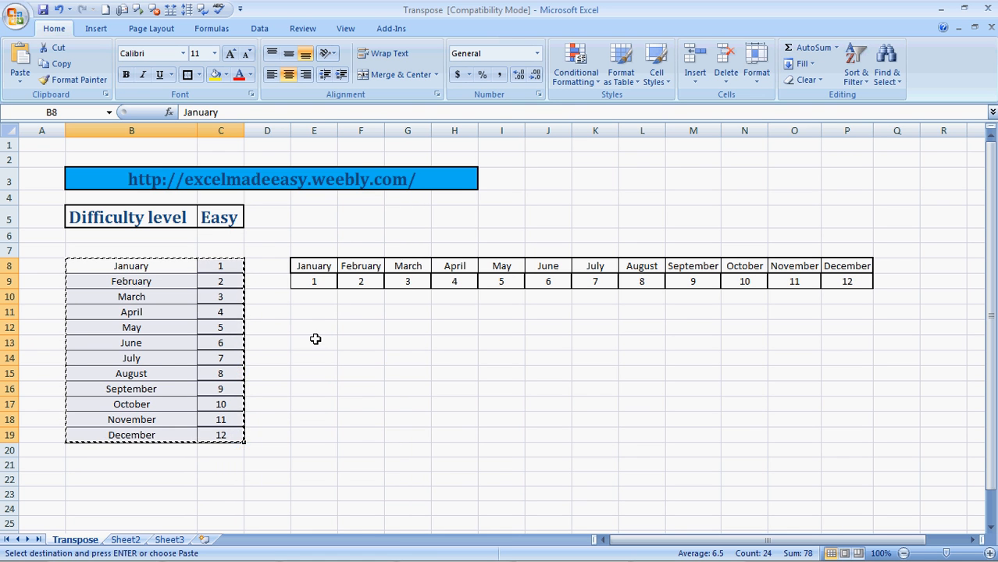
right_click(314, 342)
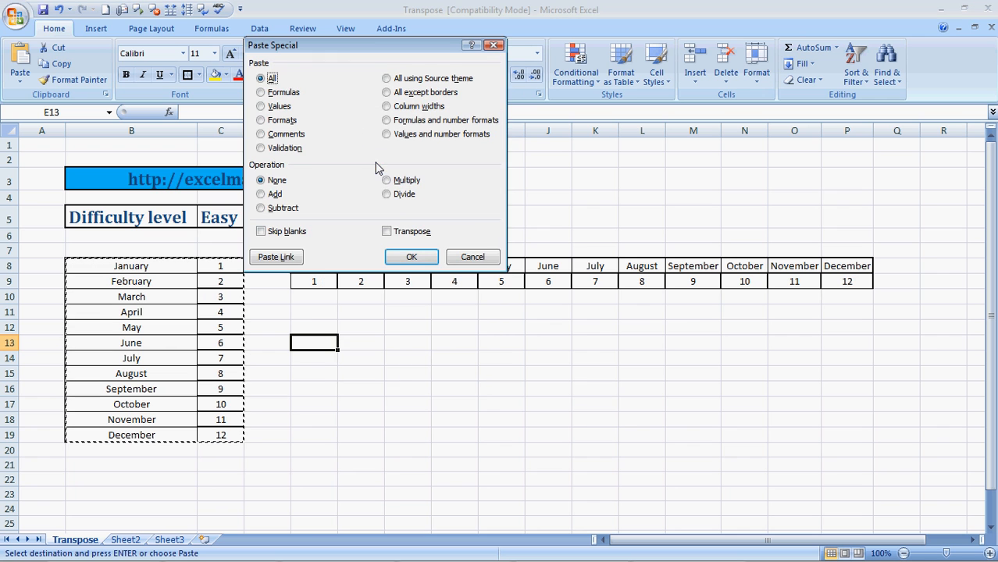
Step: Paste the table transposed with Paste Special into E13:P14
left_click(385, 231)
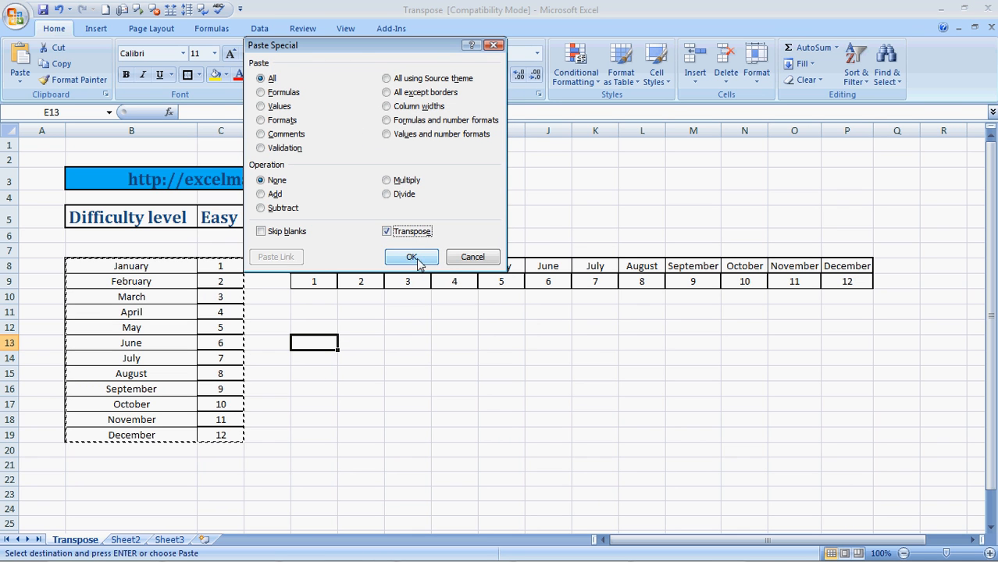
left_click(412, 257)
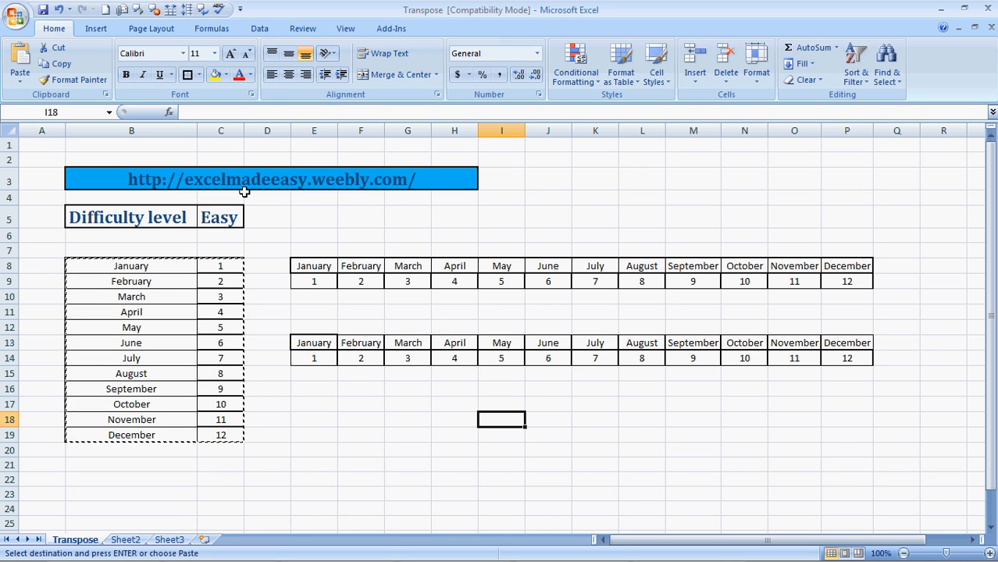
mouse_move(231, 194)
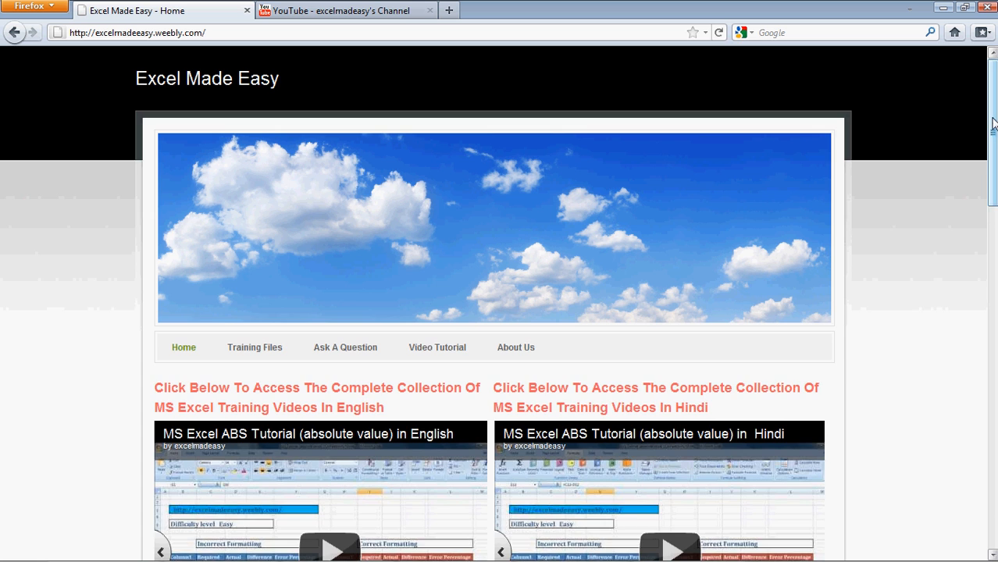
Step: Scroll down the Excel Made Easy home page to its videos, links and Facebook feed
scroll("down", 3)
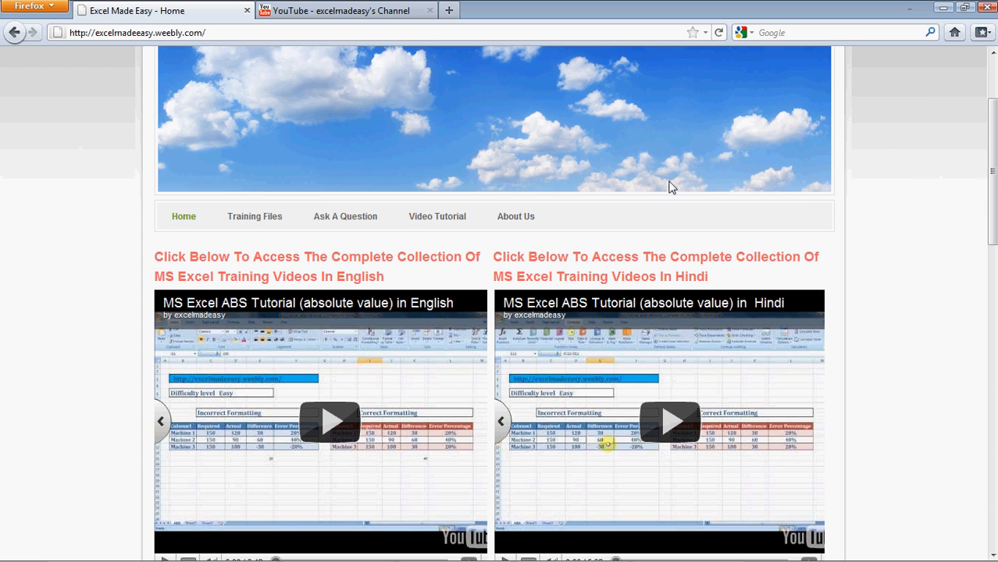
mouse_move(687, 236)
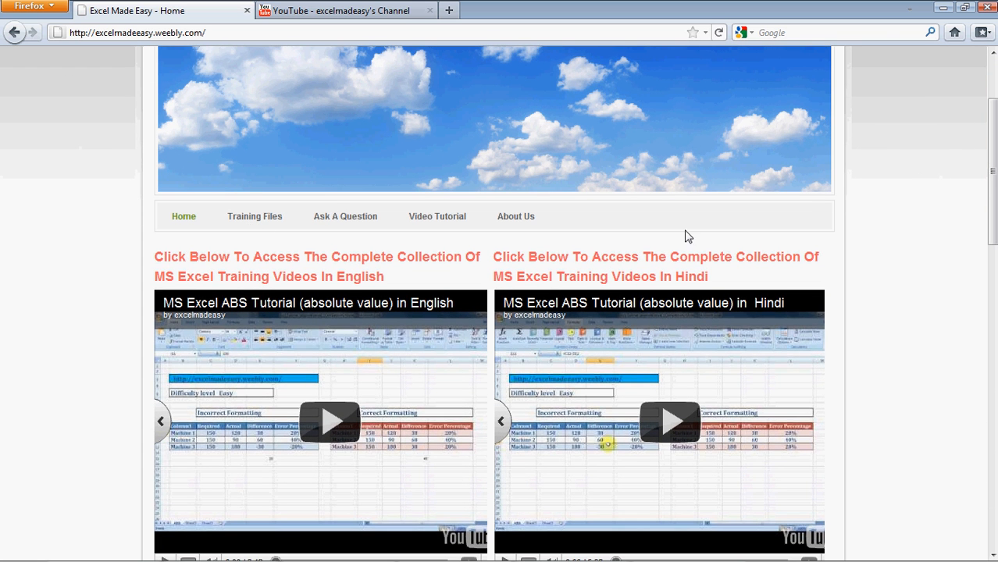
scroll("down", 3)
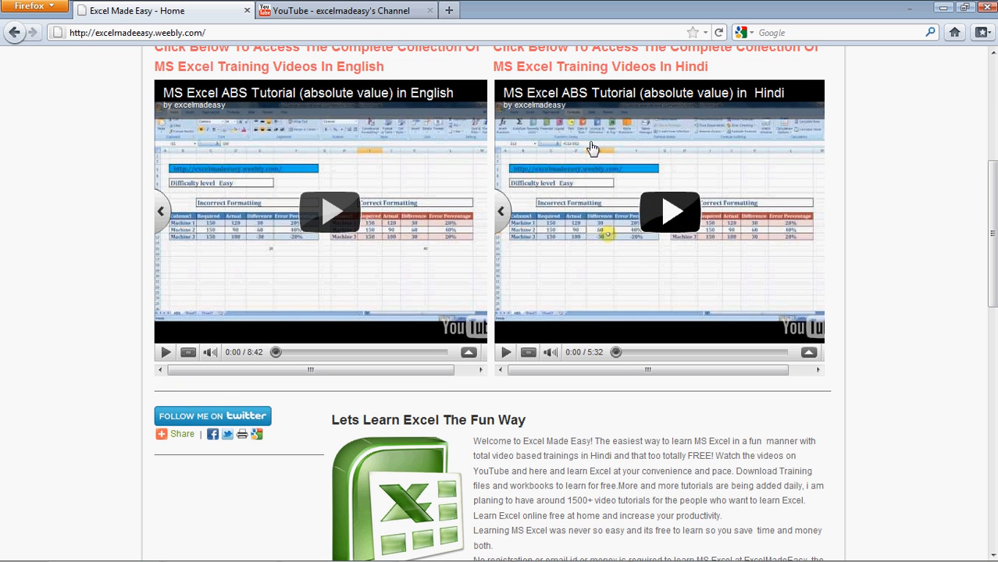
mouse_move(992, 203)
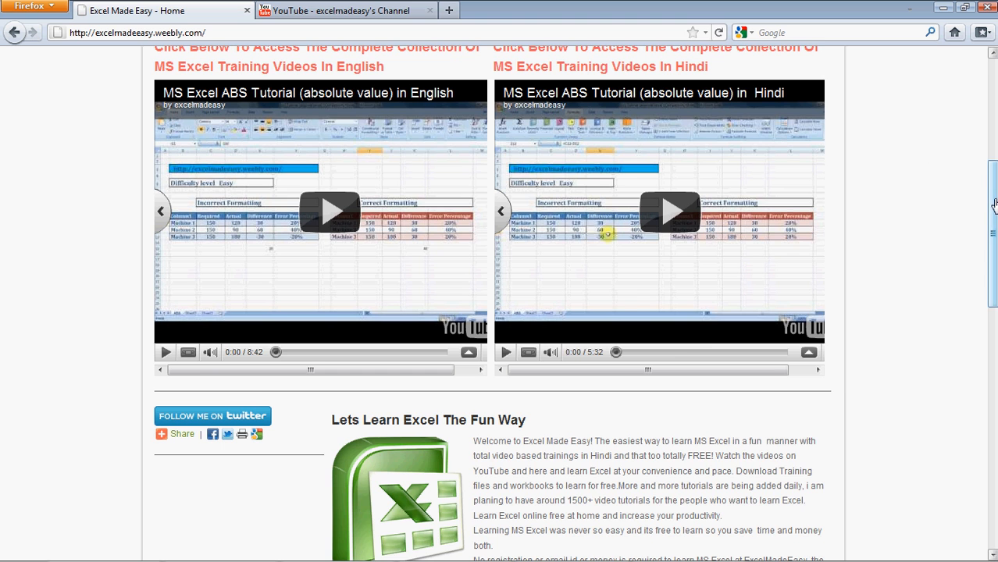
scroll("down", 3)
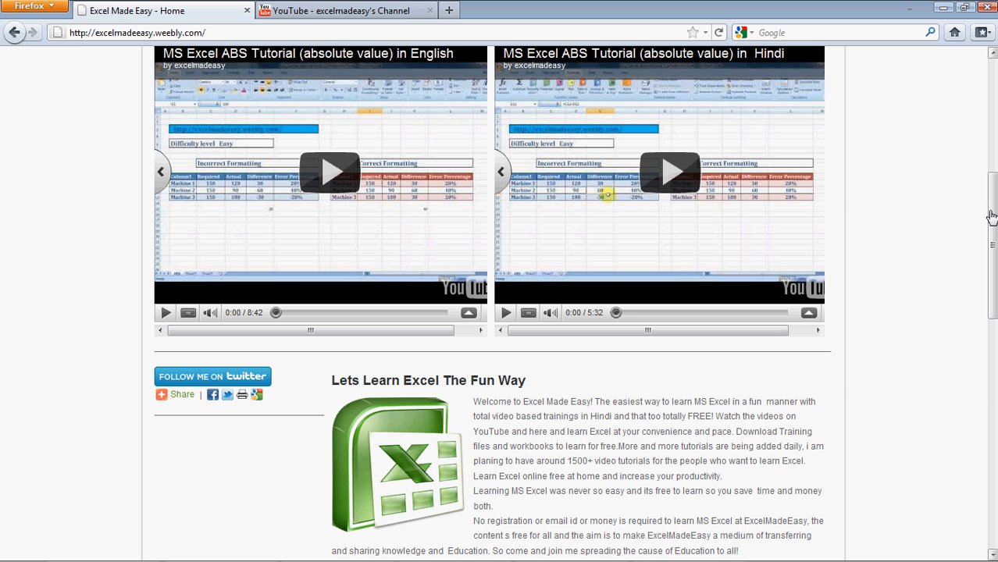
scroll("down", 3)
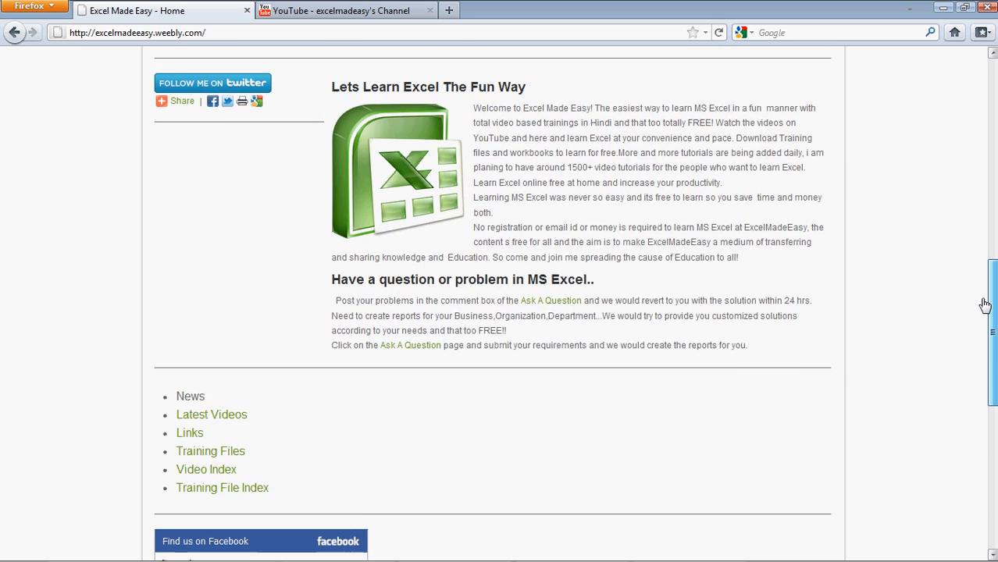
scroll("down", 3)
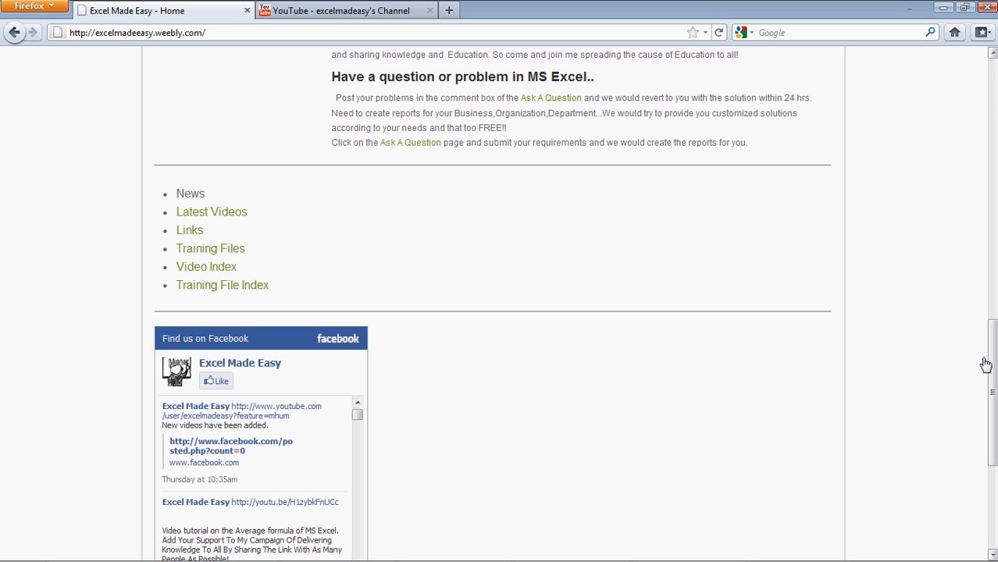
mouse_move(234, 397)
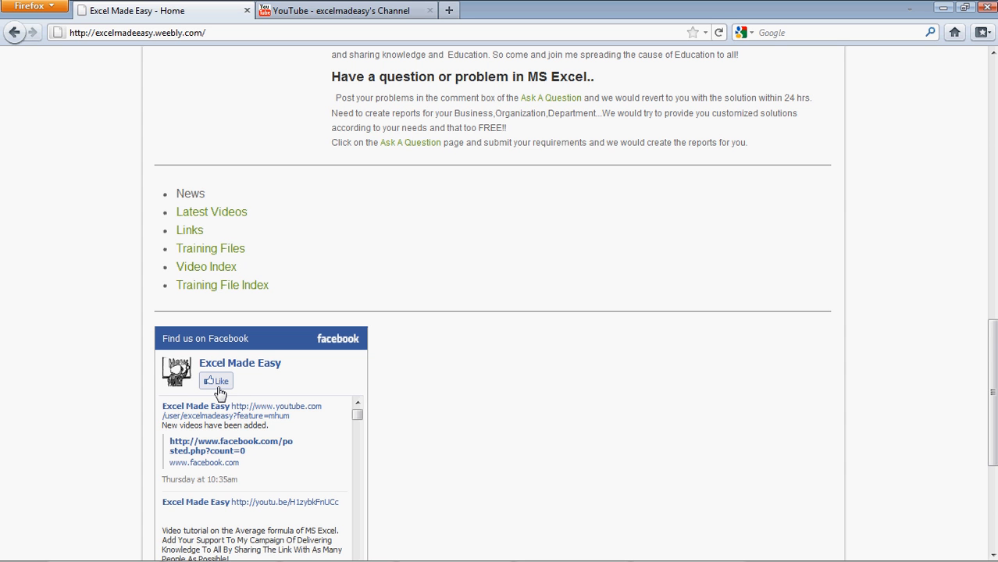
Step: Switch to the excelmadeeasy YouTube channel and scroll to its profile and comments
left_click(339, 10)
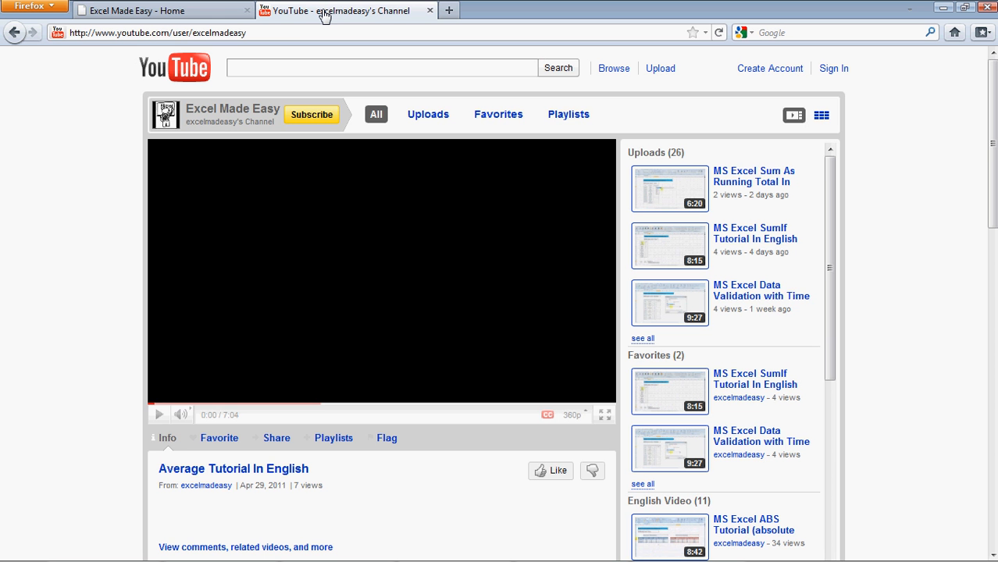
mouse_move(347, 136)
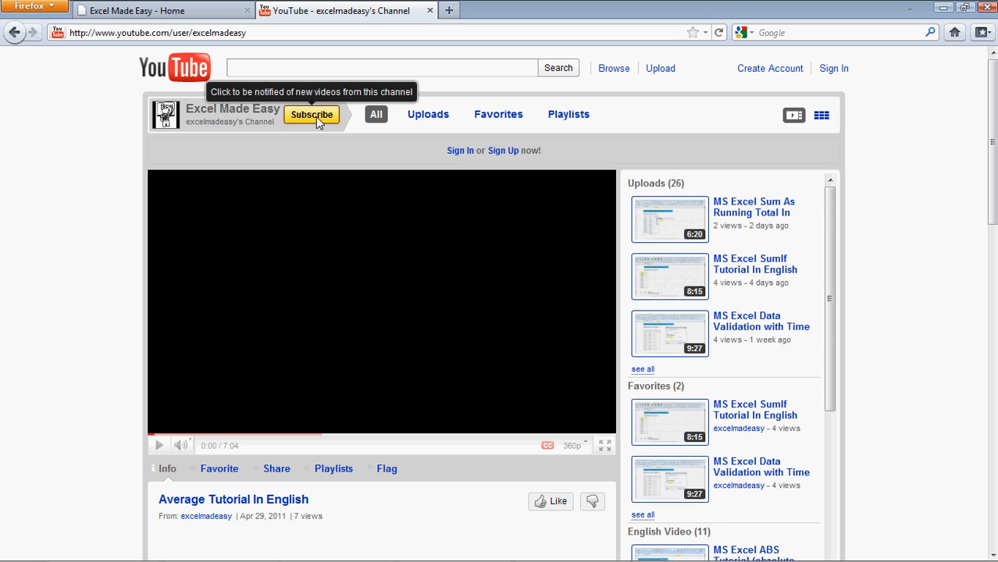
mouse_move(503, 151)
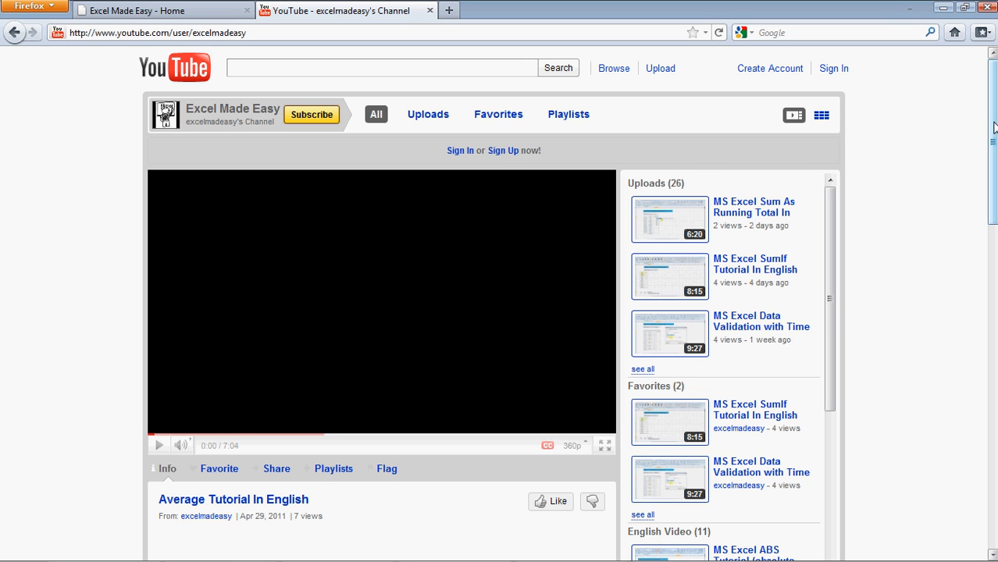
scroll("down", 3)
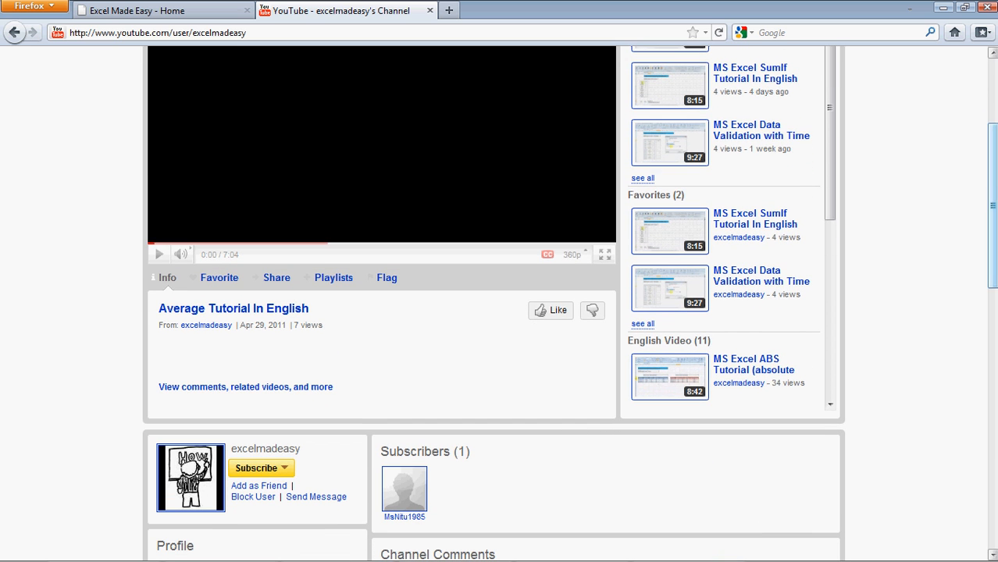
scroll("down", 3)
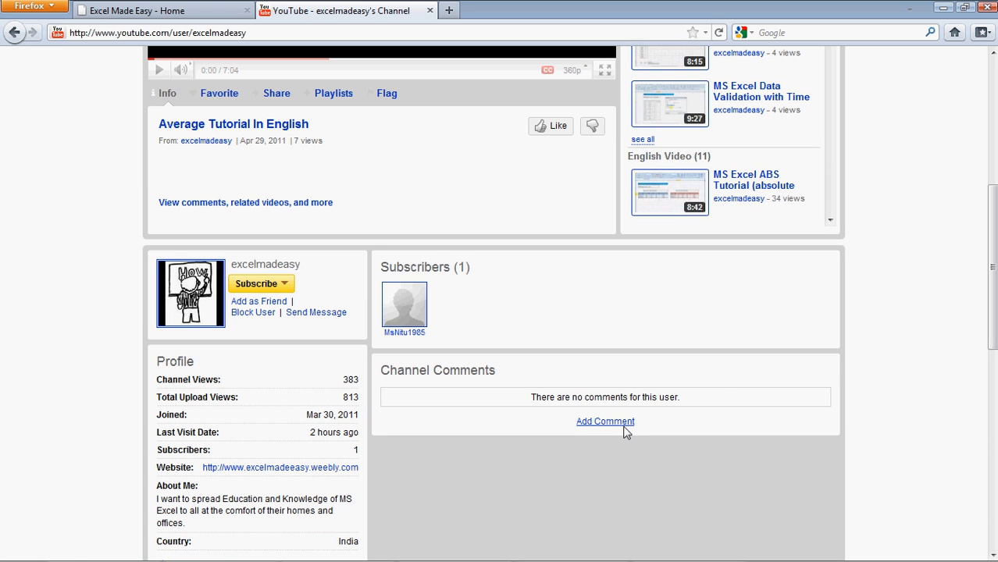
mouse_move(878, 325)
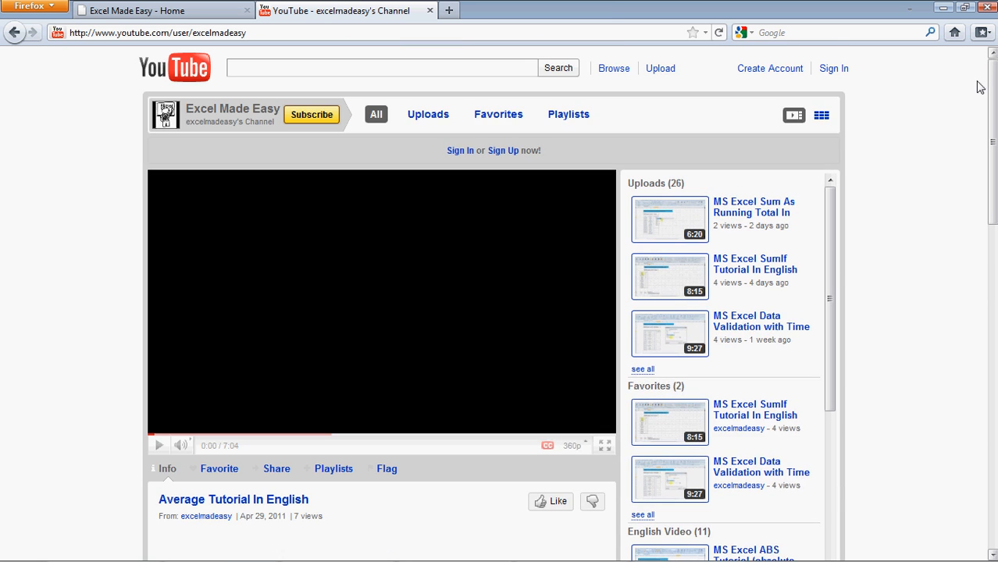
mouse_move(588, 180)
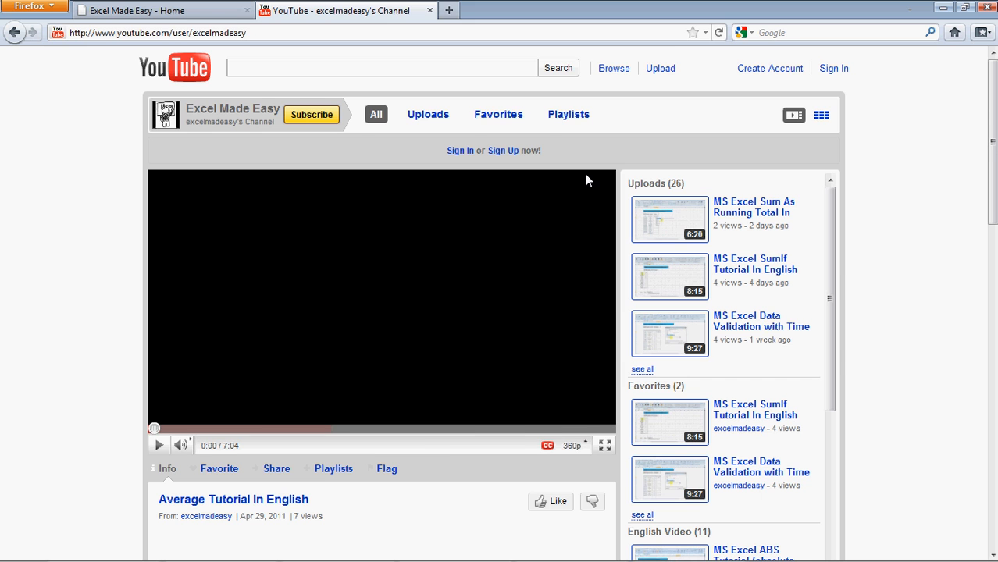